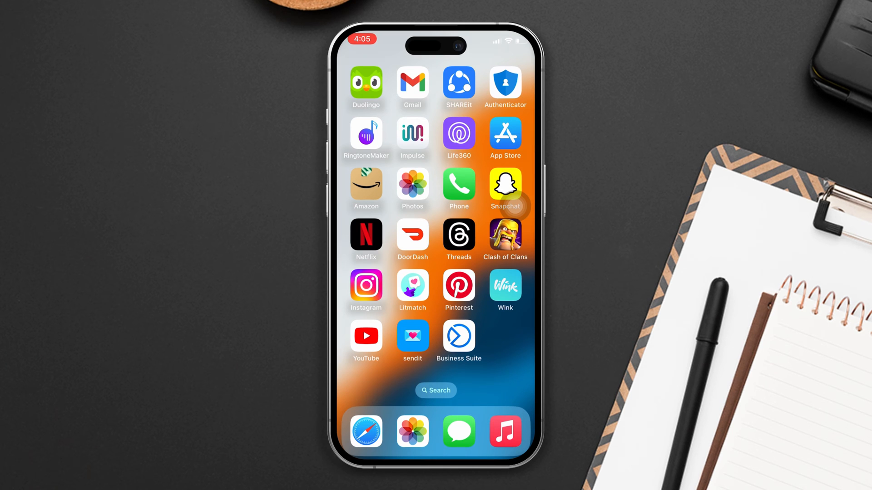
- Bring up Control Center, revealing Do Not Disturb switched on
scroll("left", 3)
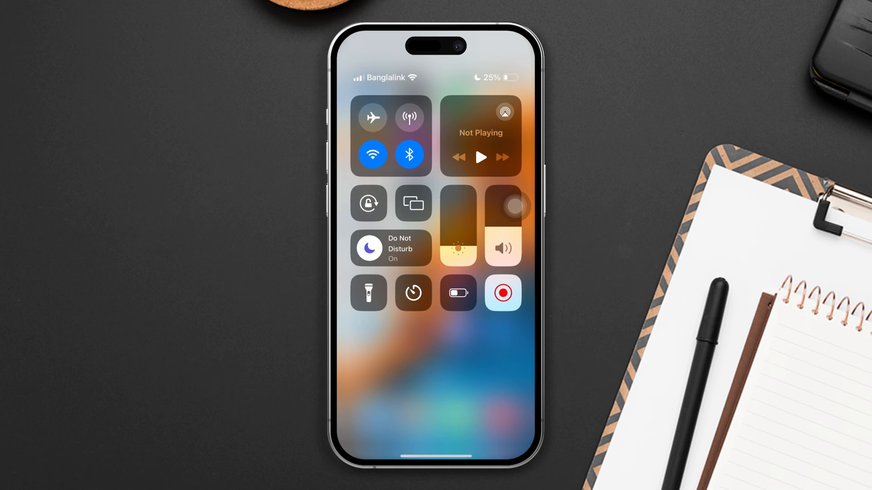
- Dismiss Control Center and land on the home page holding Settings
left_click(390, 247)
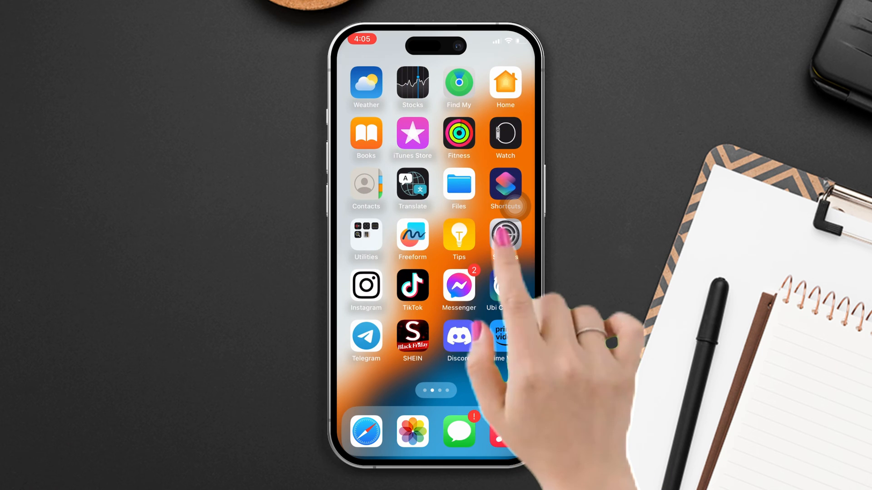
- Confirm WhatsApp has Allow Notifications, Sounds and Badges on, then return to the main Settings list
left_click(505, 239)
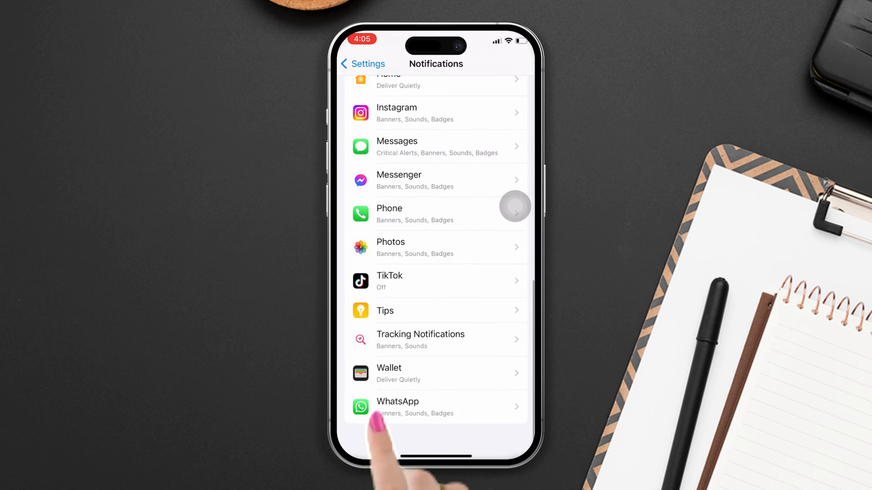
left_click(397, 407)
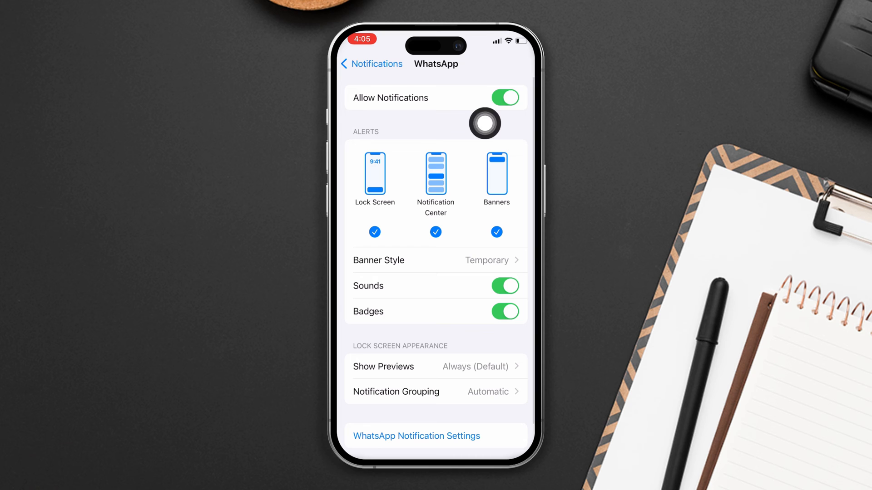
left_click(505, 286)
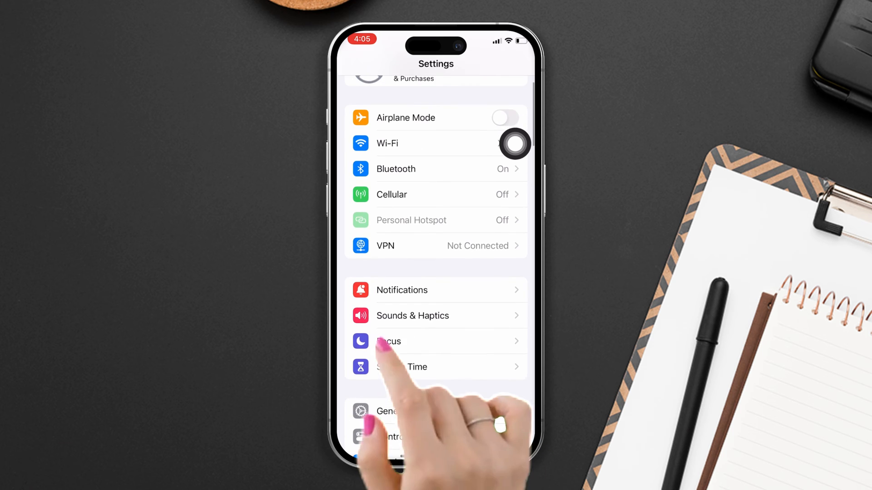
- Review WhatsApp's notification toggles, all on, then return to the Home Screen
left_click(401, 290)
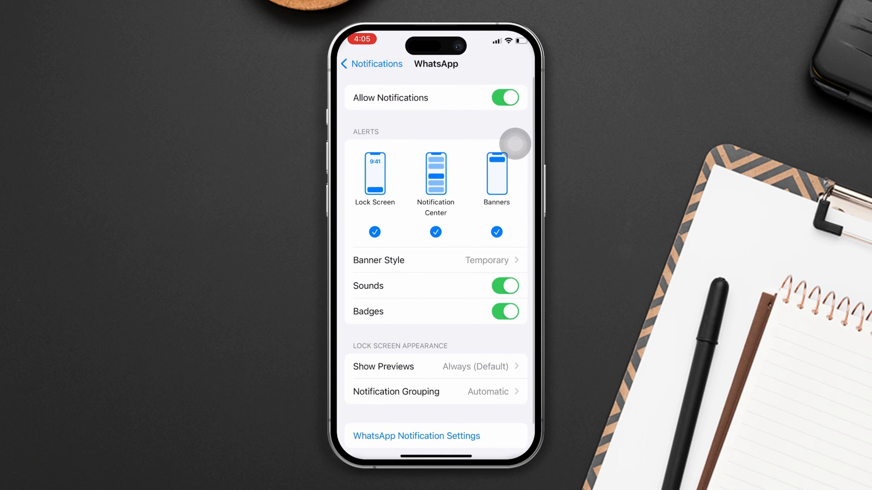
scroll("down", 3)
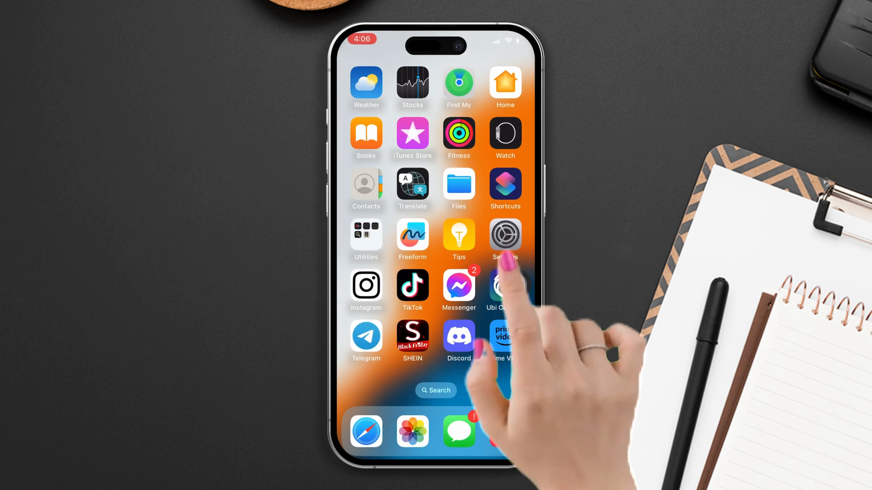
- Set Background App Refresh under General to Wi-Fi & Cellular Data
left_click(504, 236)
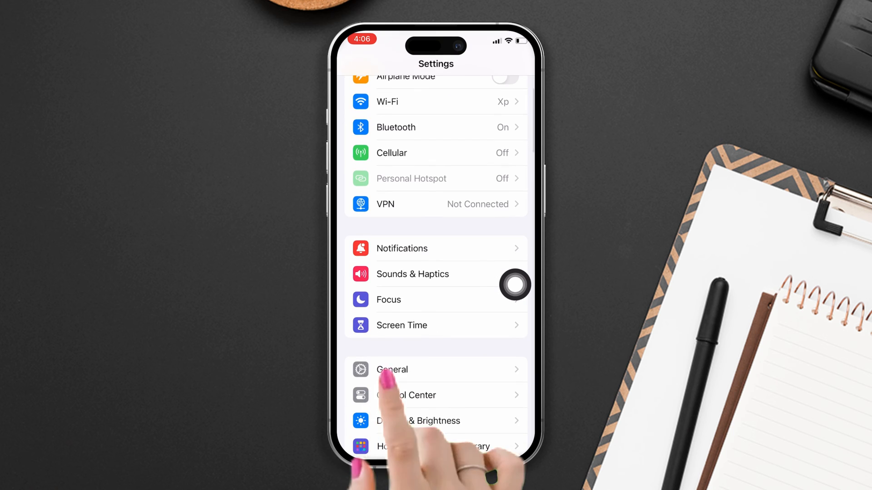
left_click(393, 370)
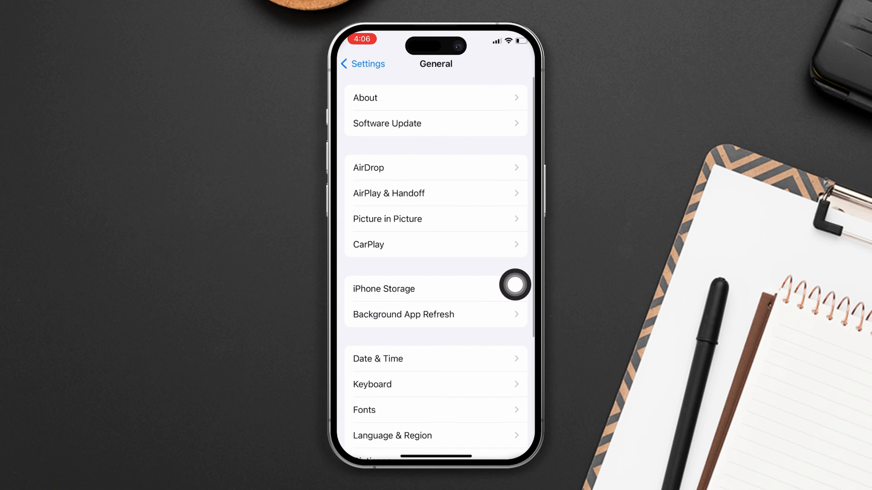
left_click(402, 314)
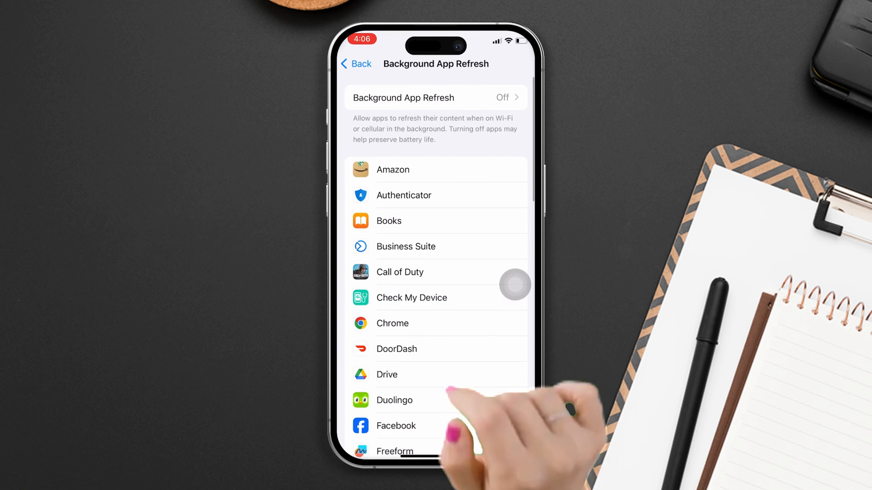
left_click(436, 97)
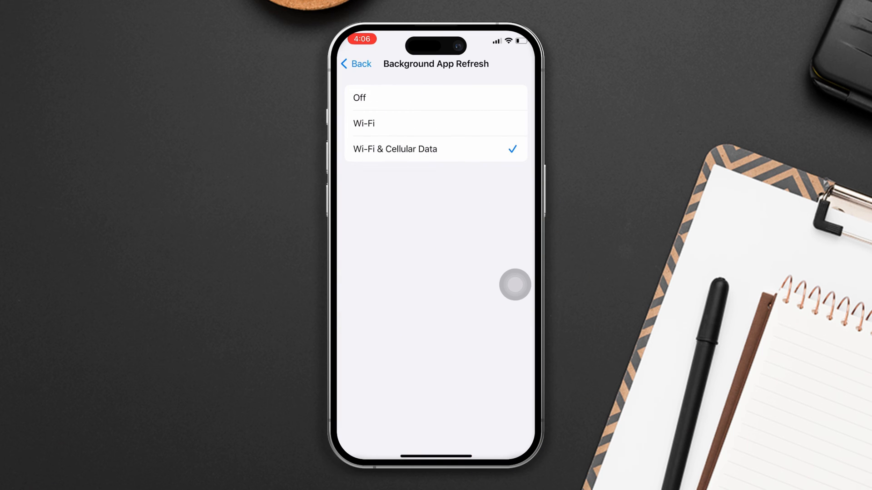
left_click(436, 97)
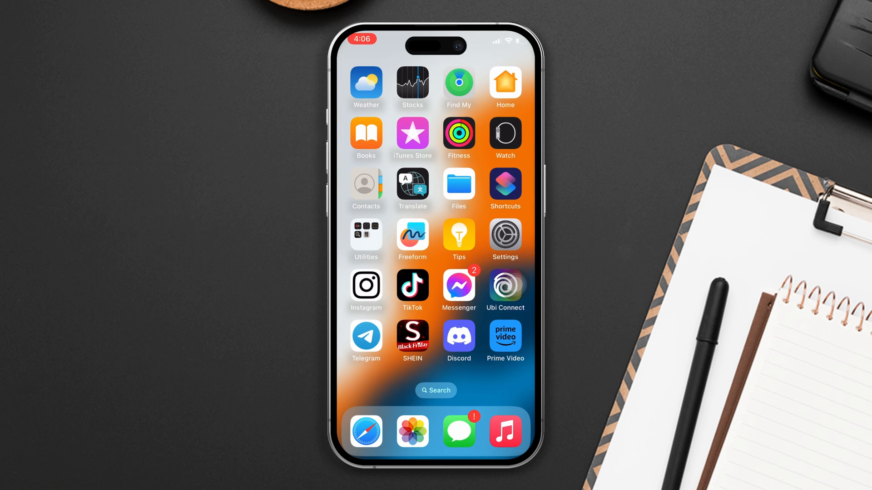
- Remove WhatsApp via its quick actions, choosing Delete App and confirming deletion of its data
scroll("left", 3)
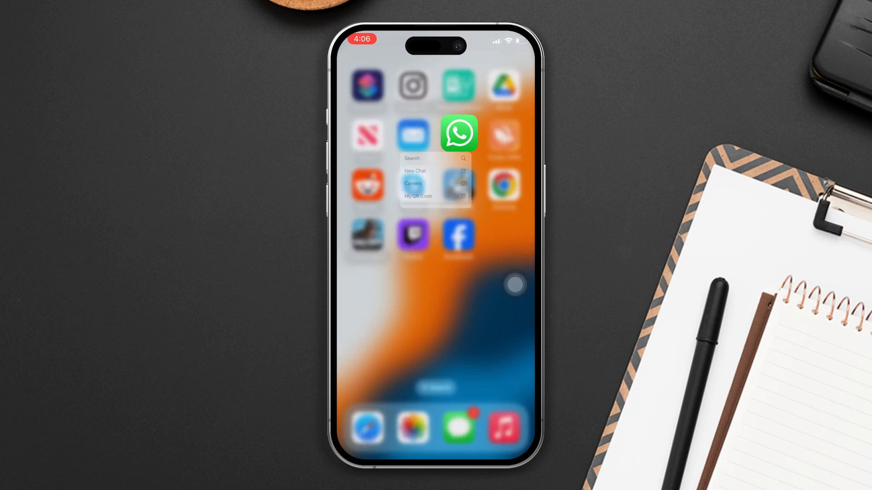
left_click(458, 133)
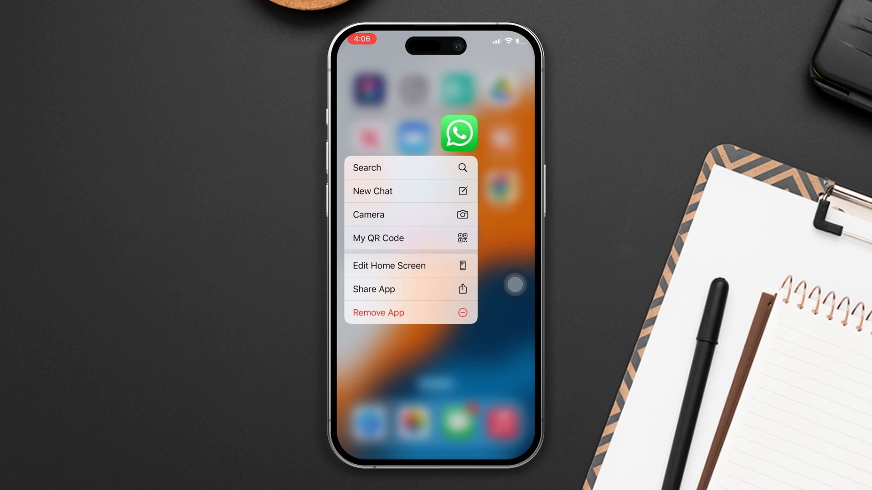
left_click(378, 313)
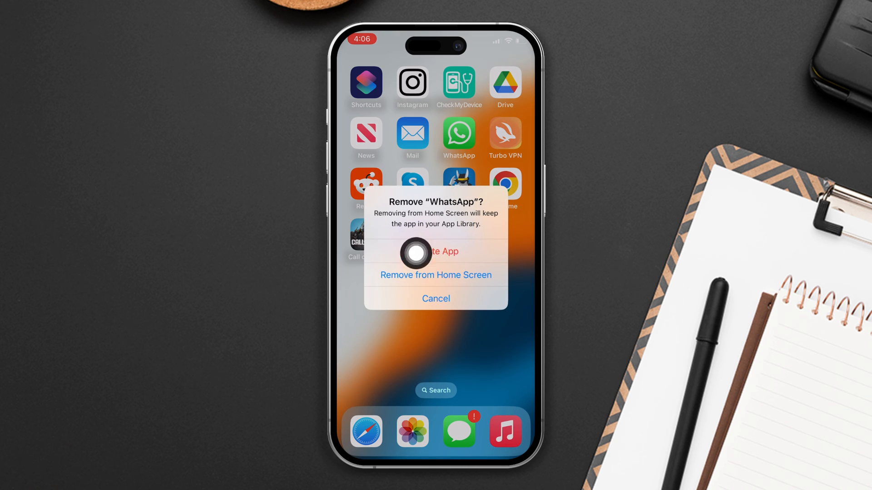
left_click(435, 298)
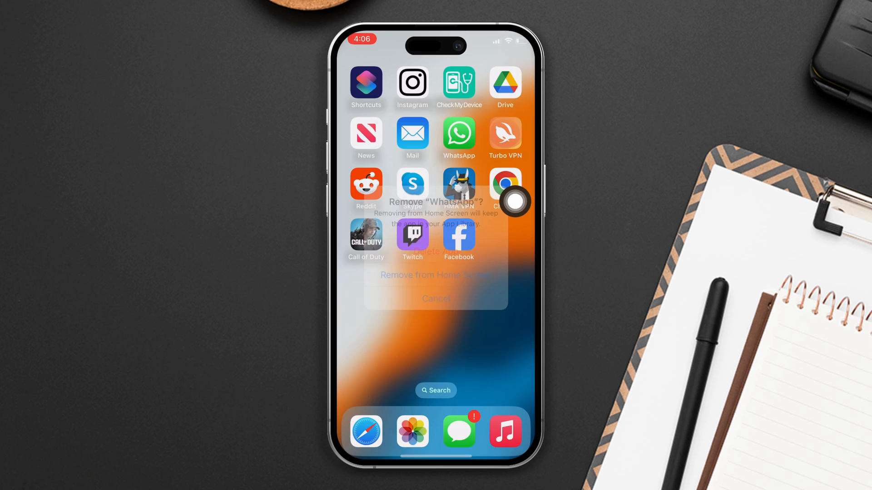
left_click(436, 275)
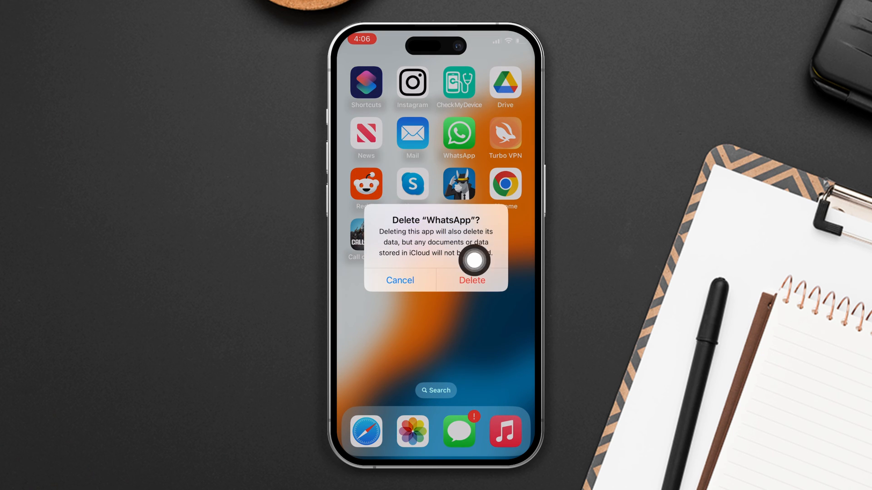
left_click(400, 281)
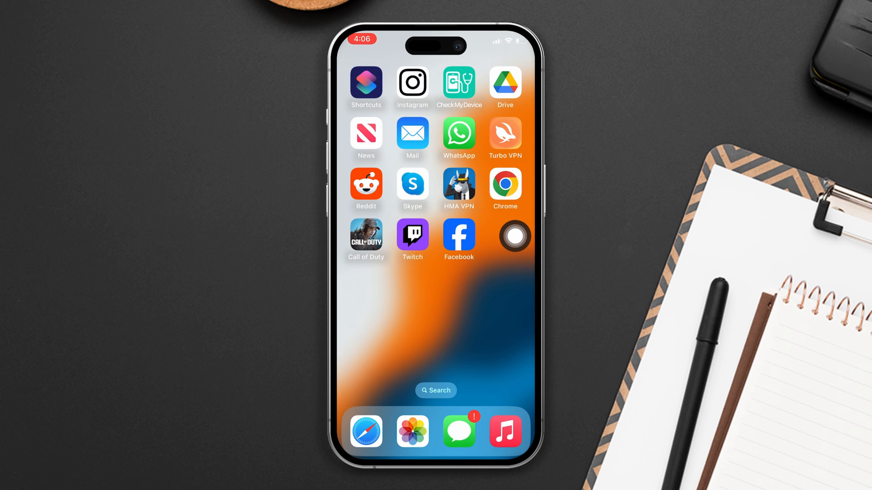
- Swipe across home pages to the one with Settings, Telegram and Messenger
scroll("left", 3)
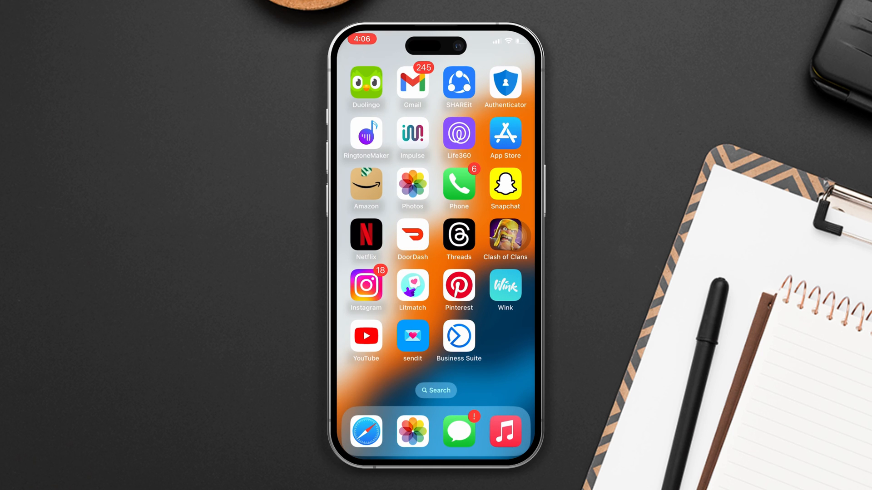
scroll("left", 3)
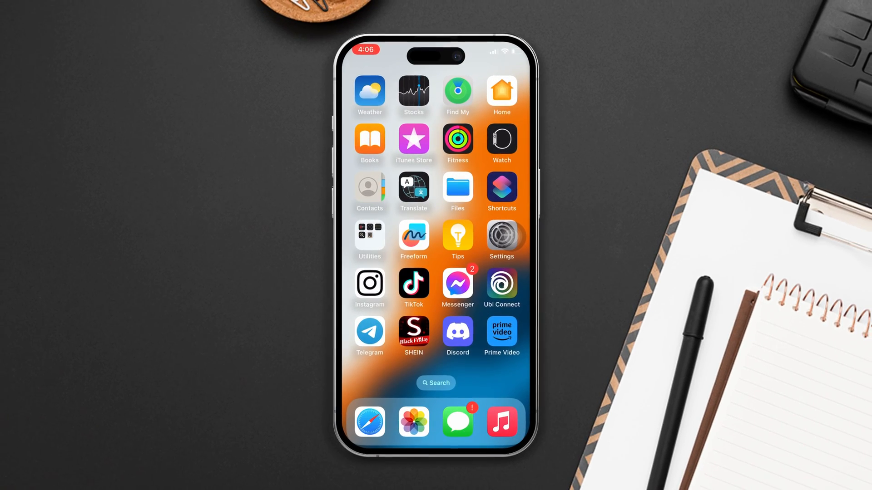